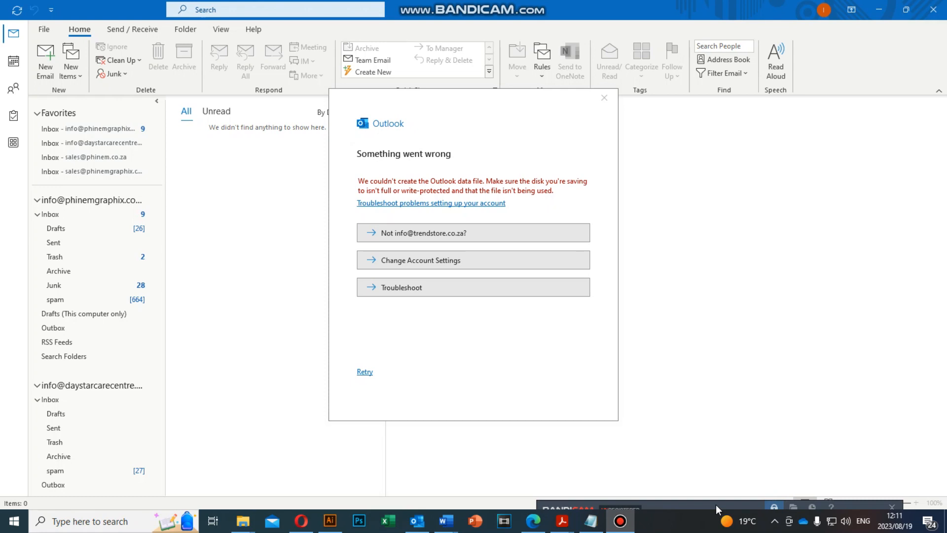
pyautogui.moveTo(358, 198)
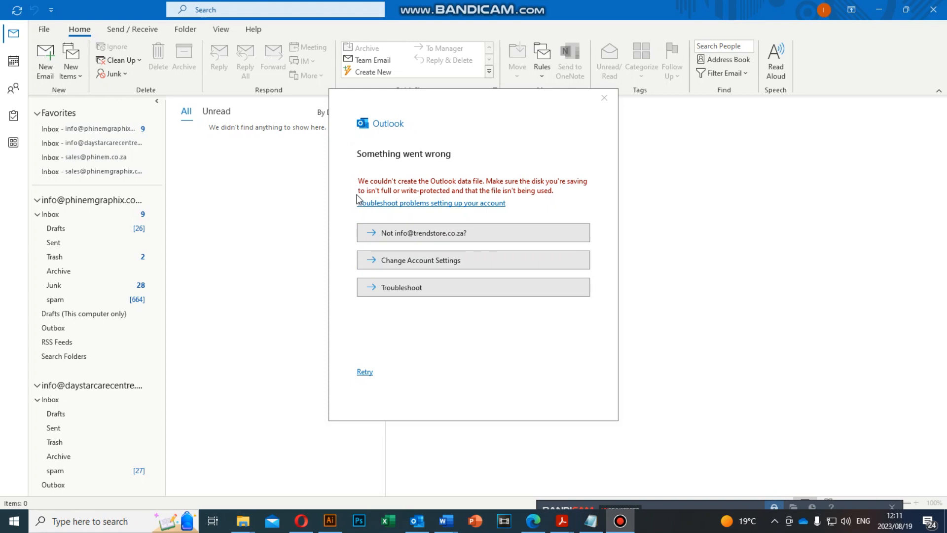
pyautogui.moveTo(465, 191)
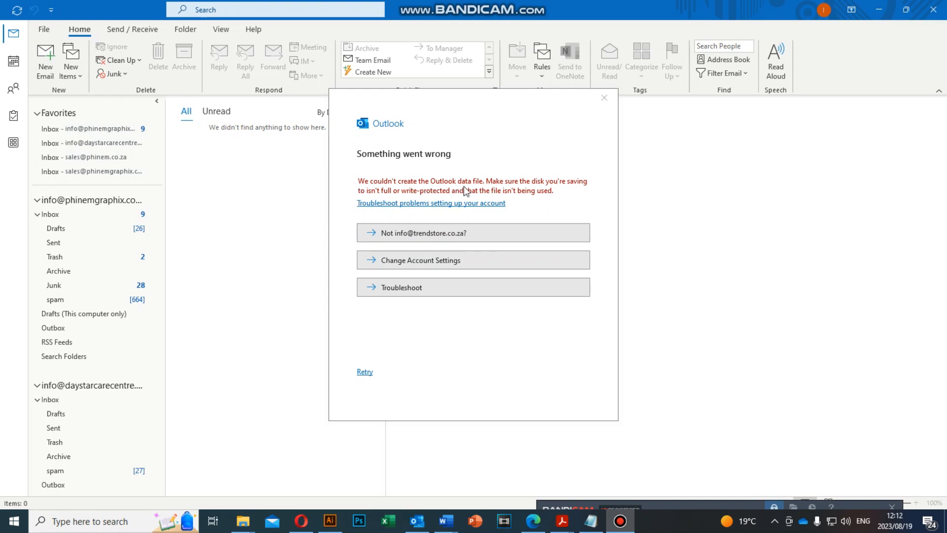
pyautogui.moveTo(534, 191)
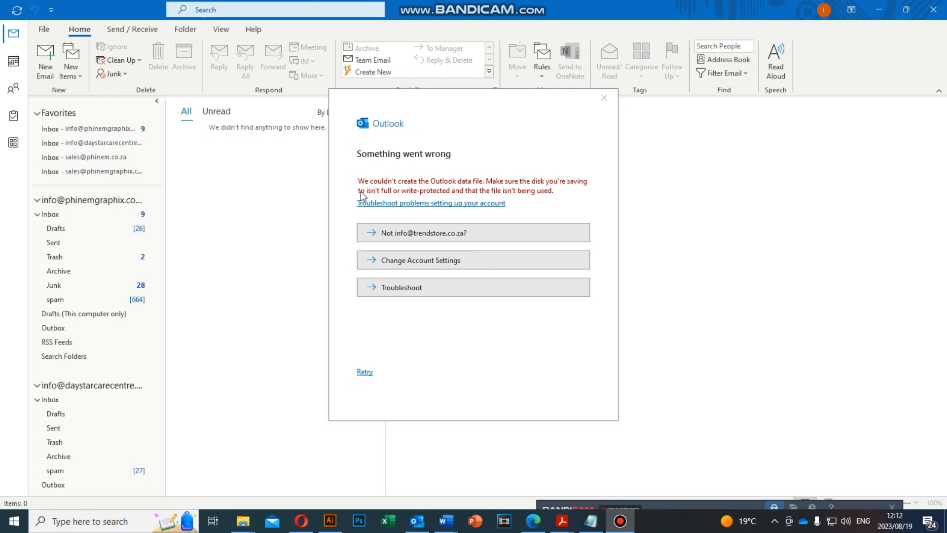
pyautogui.moveTo(364, 207)
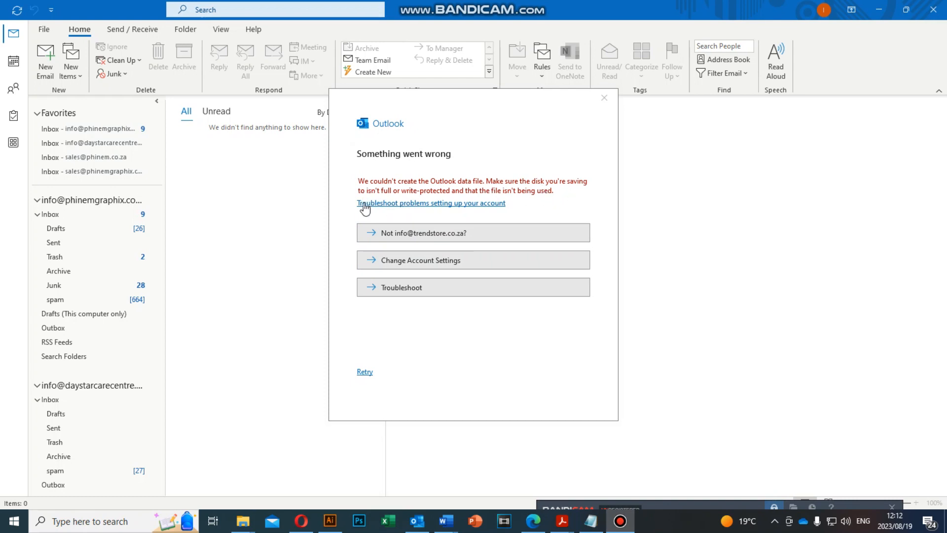
pyautogui.moveTo(463, 198)
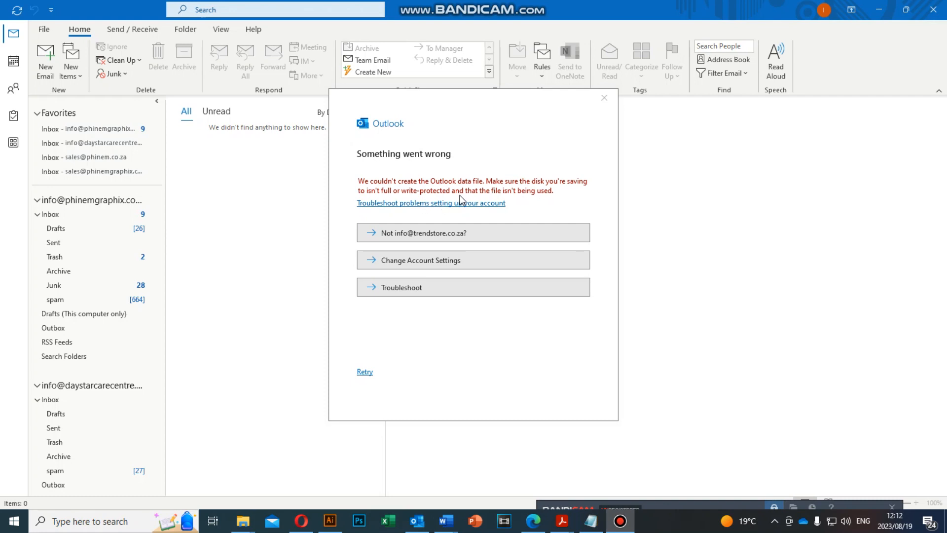
pyautogui.moveTo(525, 198)
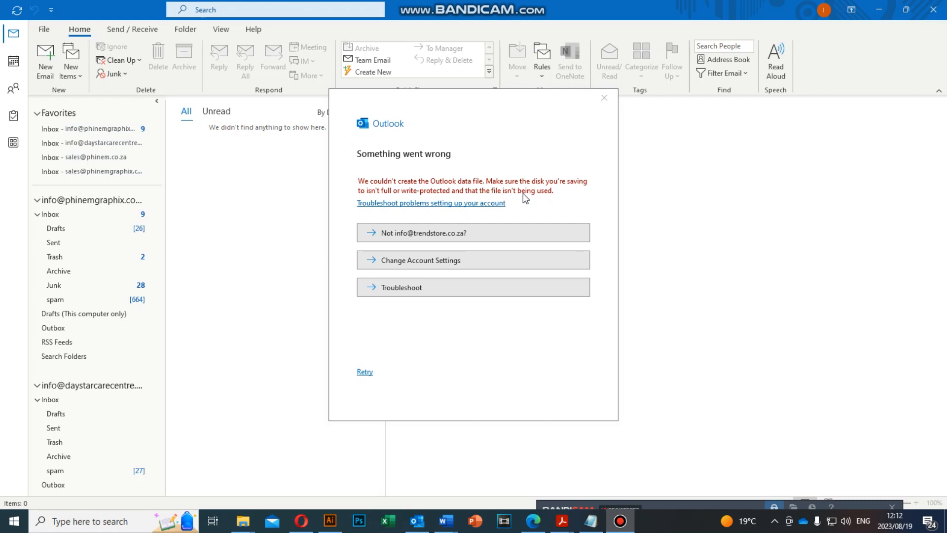
pyautogui.moveTo(578, 213)
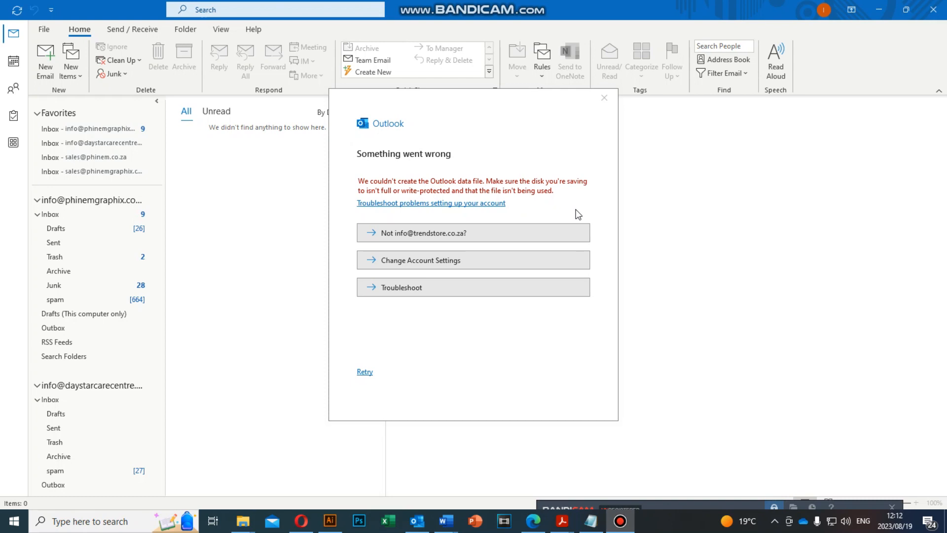
pyautogui.moveTo(430, 148)
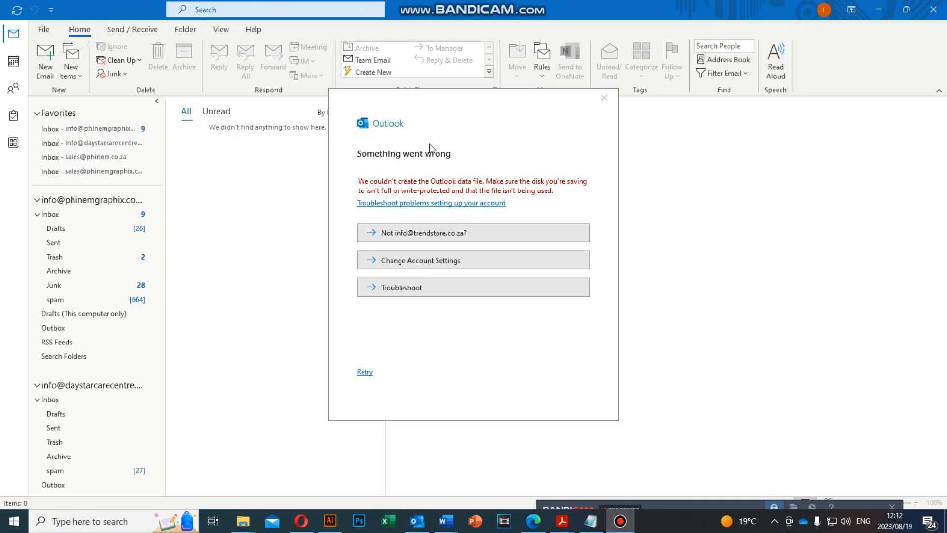
pyautogui.moveTo(437, 126)
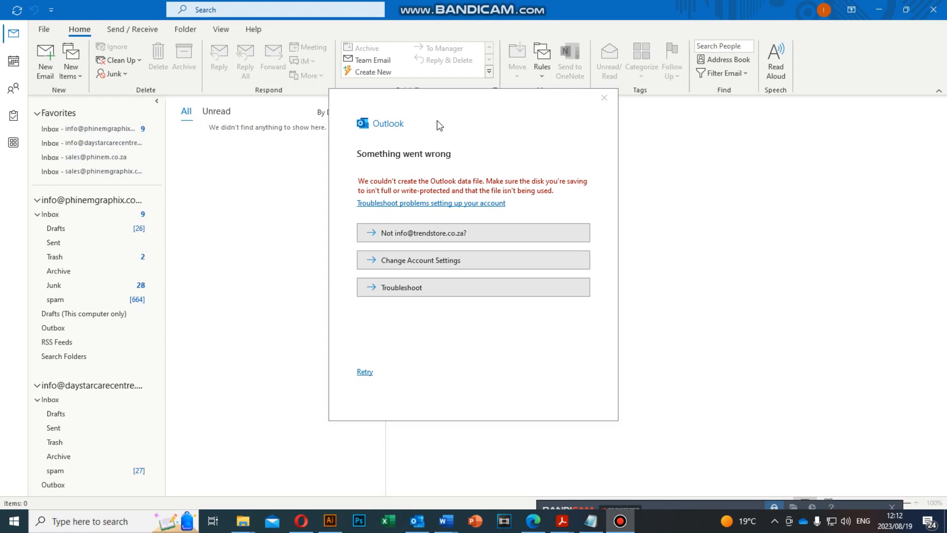
pyautogui.moveTo(543, 150)
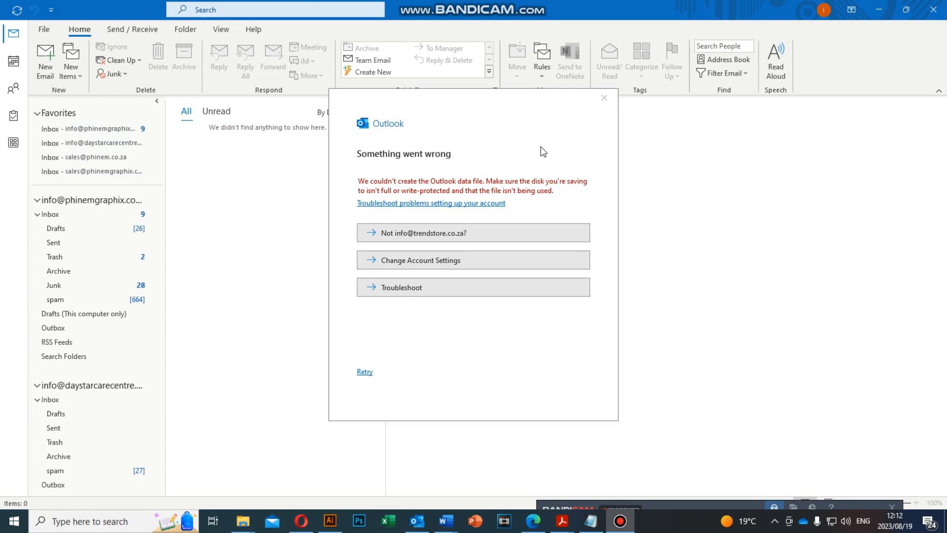
pyautogui.moveTo(604, 98)
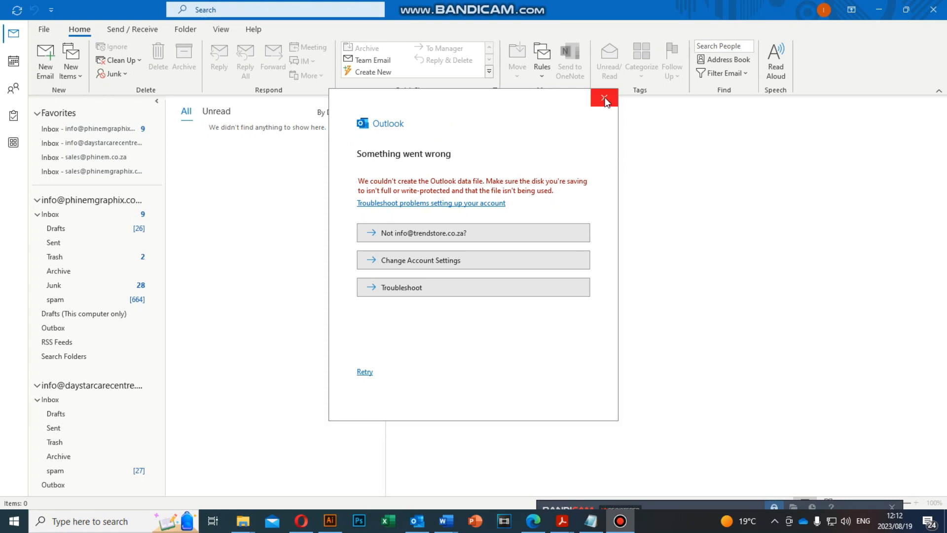
# Dismiss the data file error and show the Account Settings options for the info@ account
pyautogui.click(602, 96)
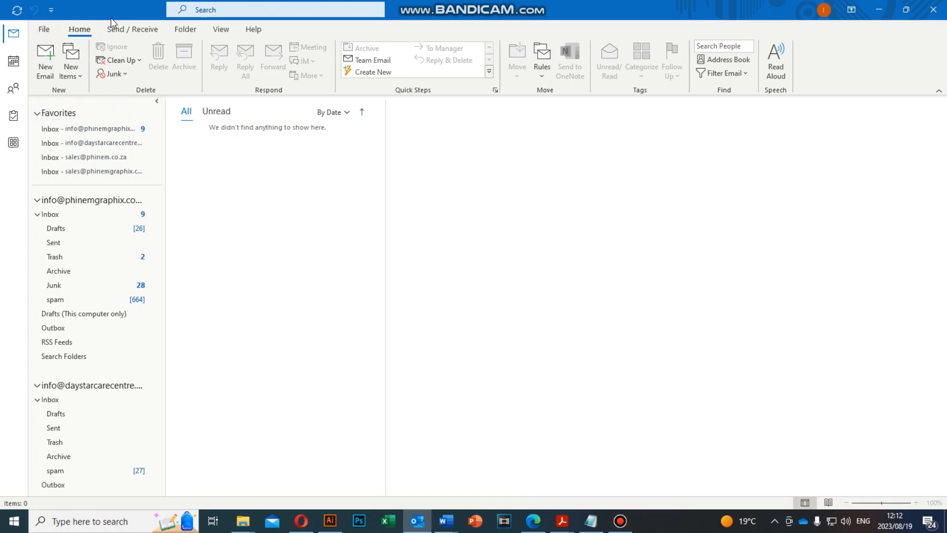
pyautogui.click(44, 30)
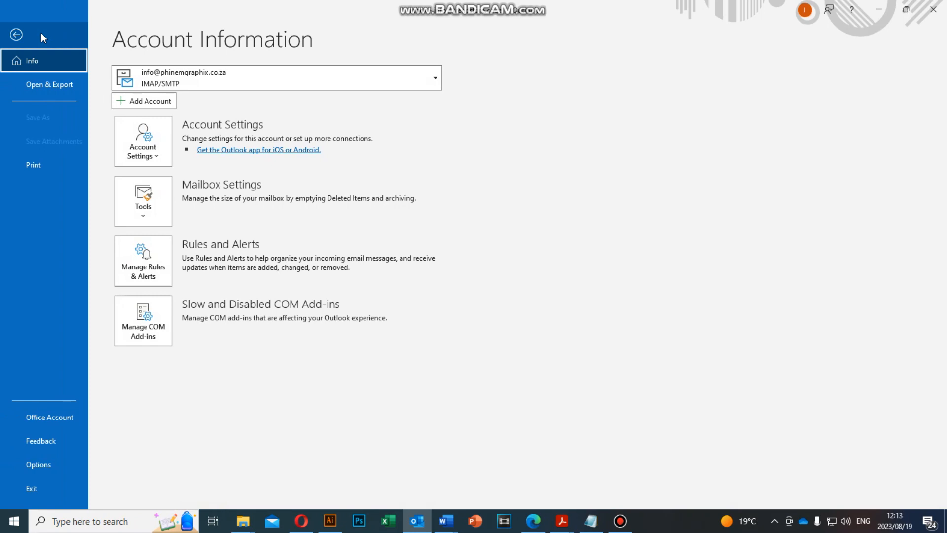
pyautogui.moveTo(159, 155)
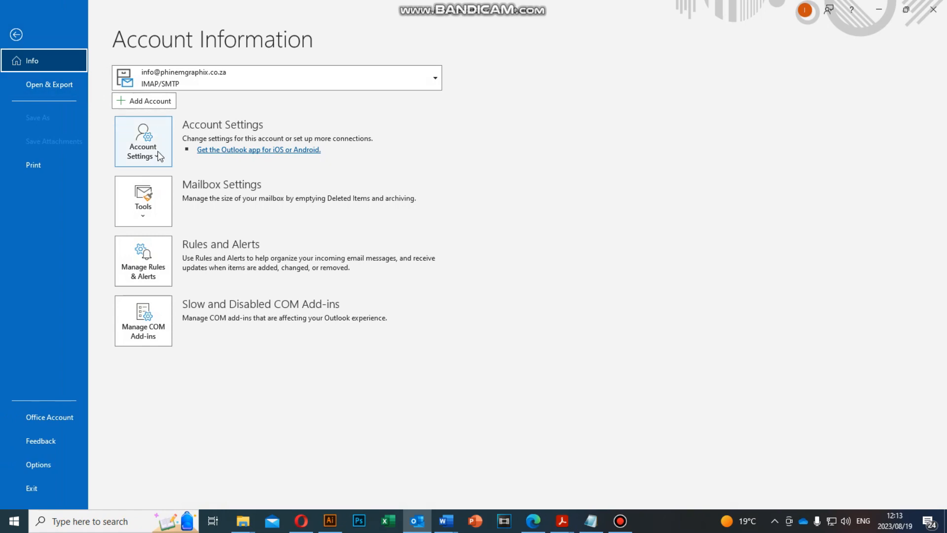
pyautogui.moveTo(157, 172)
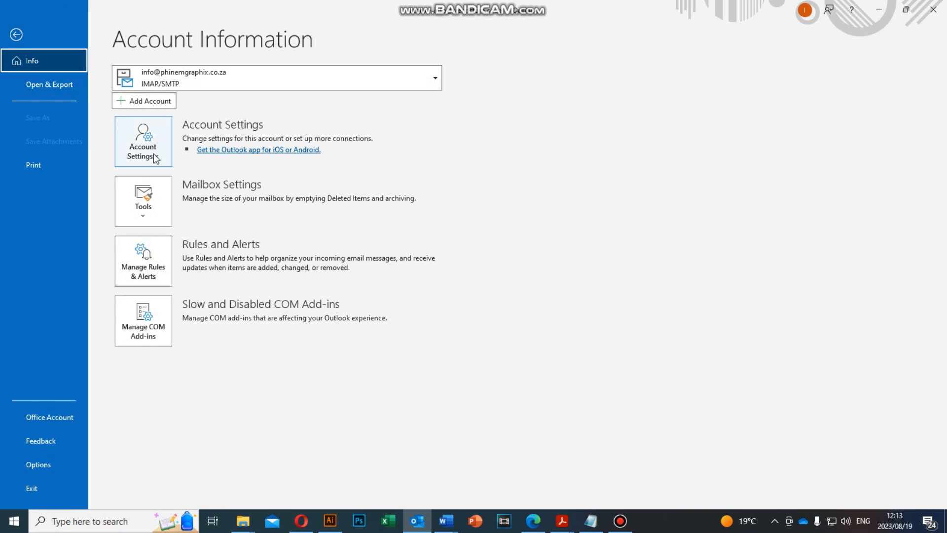
pyautogui.click(143, 142)
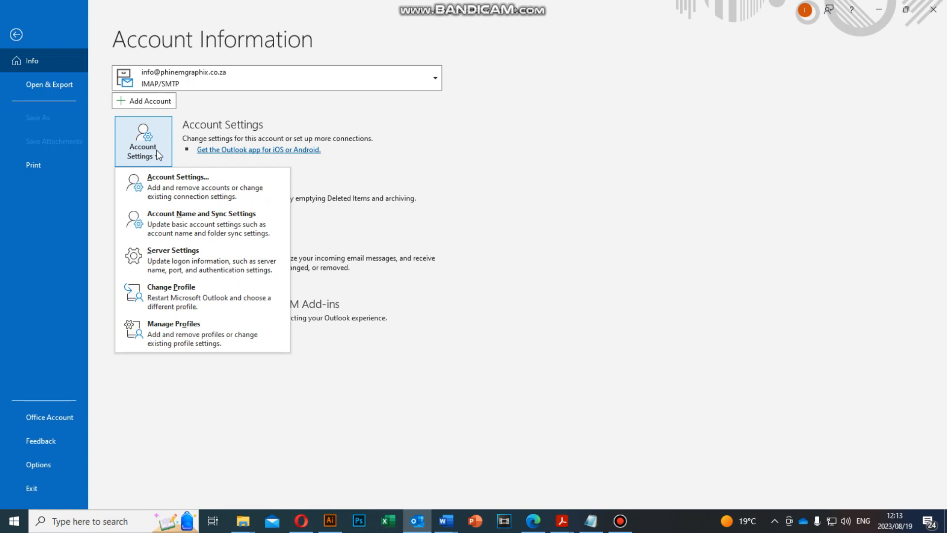
pyautogui.moveTo(196, 336)
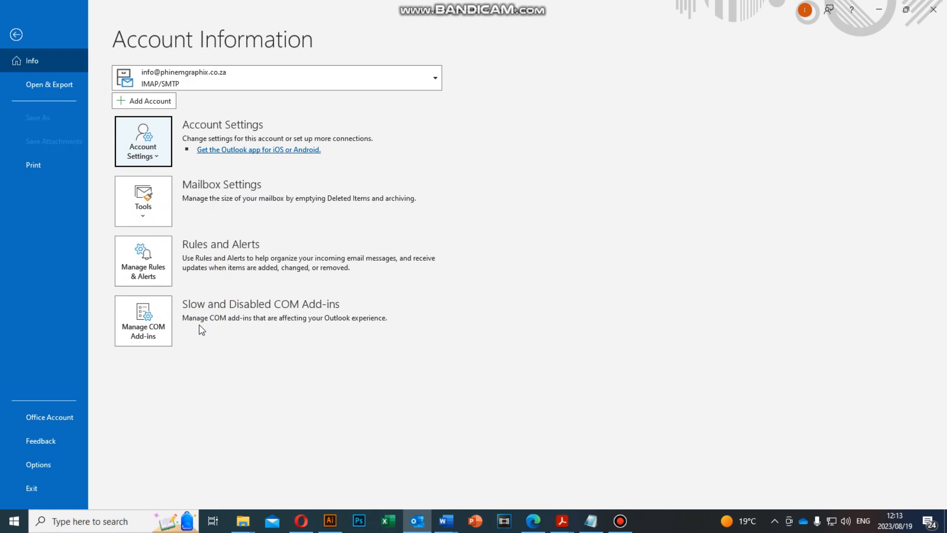
# Bring up the Mail Setup - Outlook window from Control Panel and close Outlook itself
pyautogui.click(143, 141)
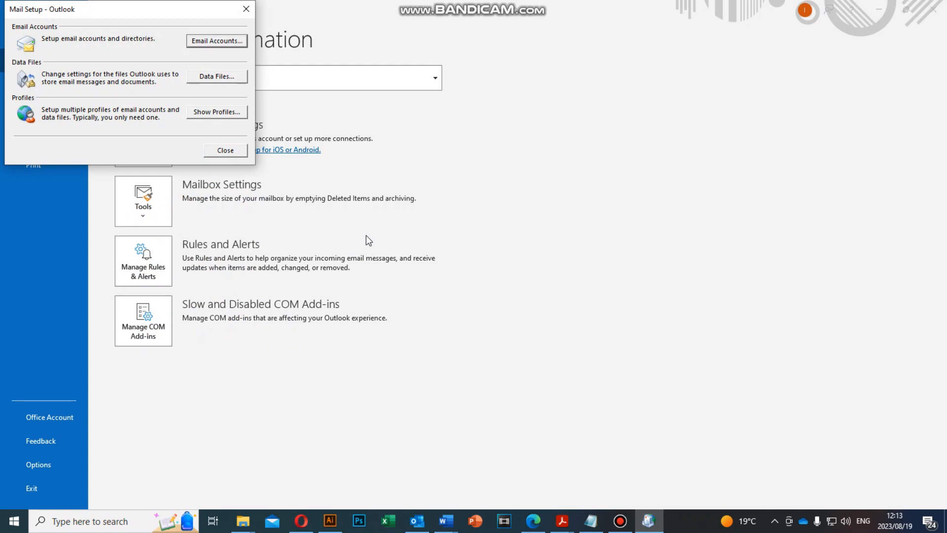
pyautogui.moveTo(103, 80)
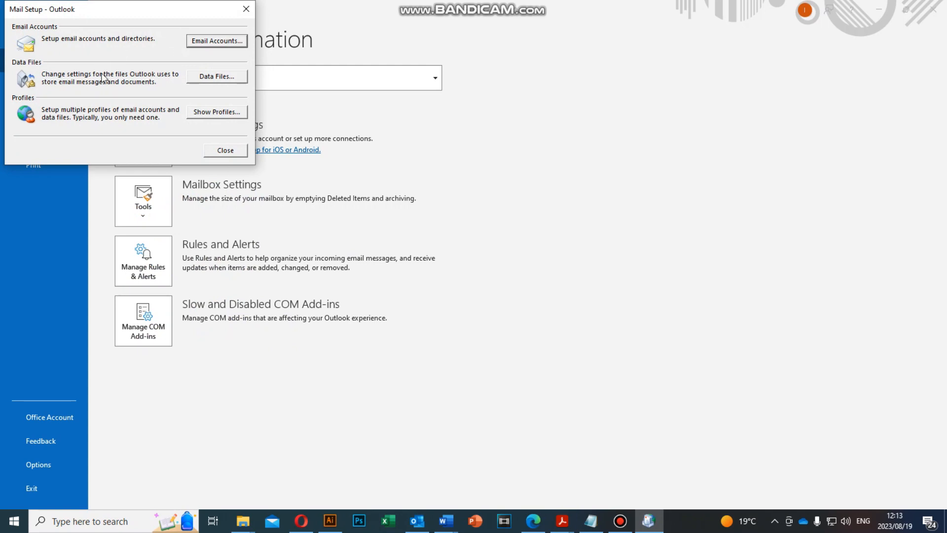
pyautogui.moveTo(76, 59)
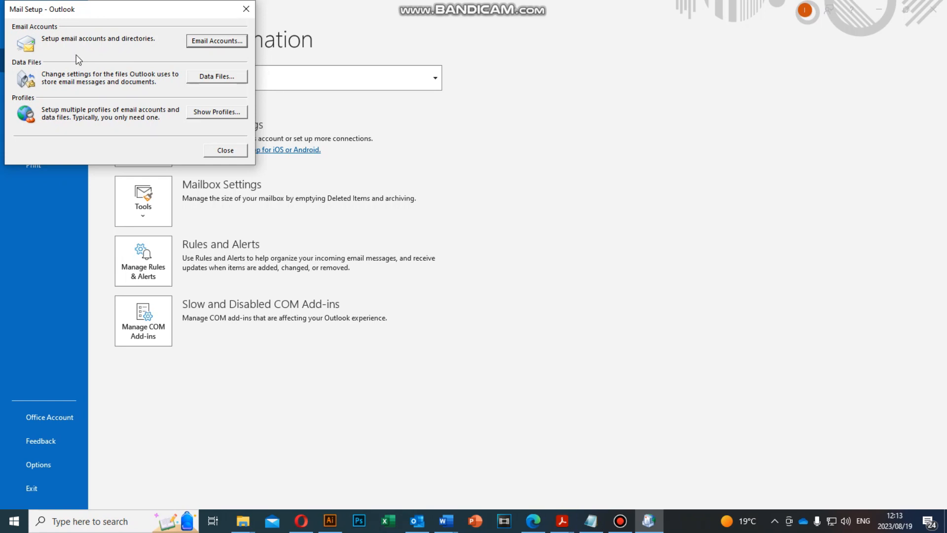
pyautogui.moveTo(942, 46)
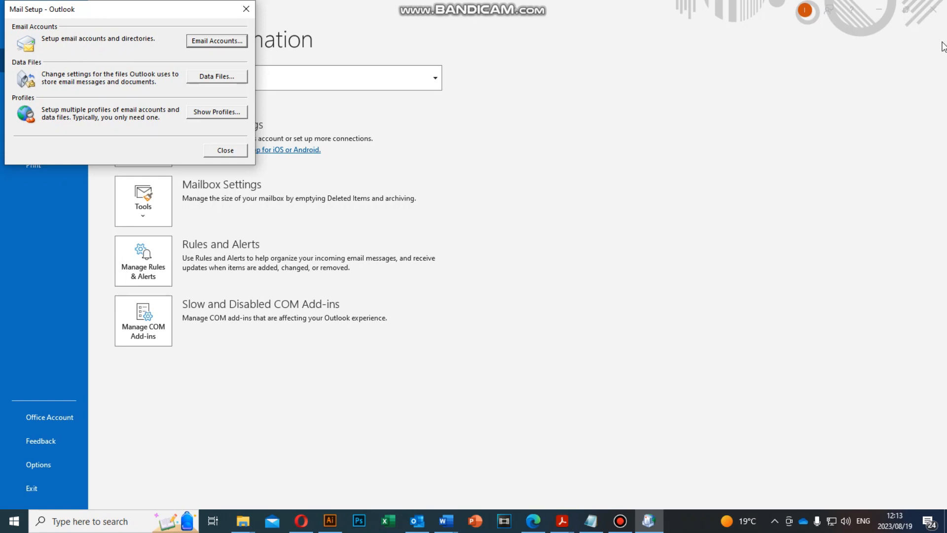
pyautogui.click(225, 150)
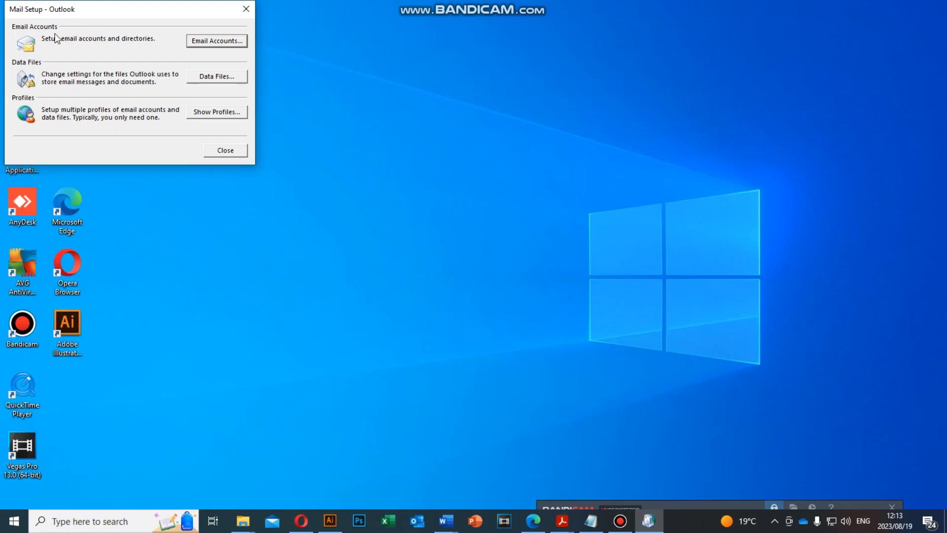
pyautogui.moveTo(56, 70)
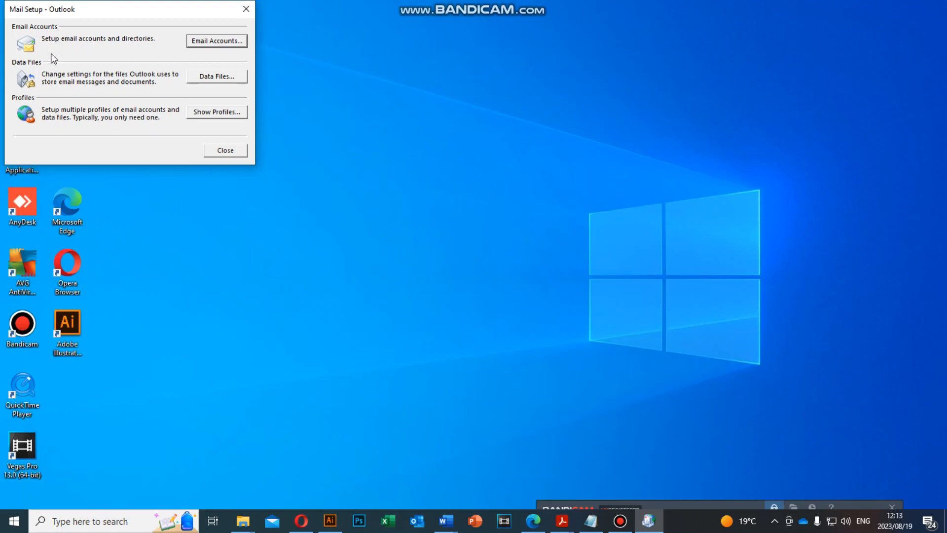
# Show the Email tab of Account Settings listing the configured IMAP accounts
pyautogui.click(217, 40)
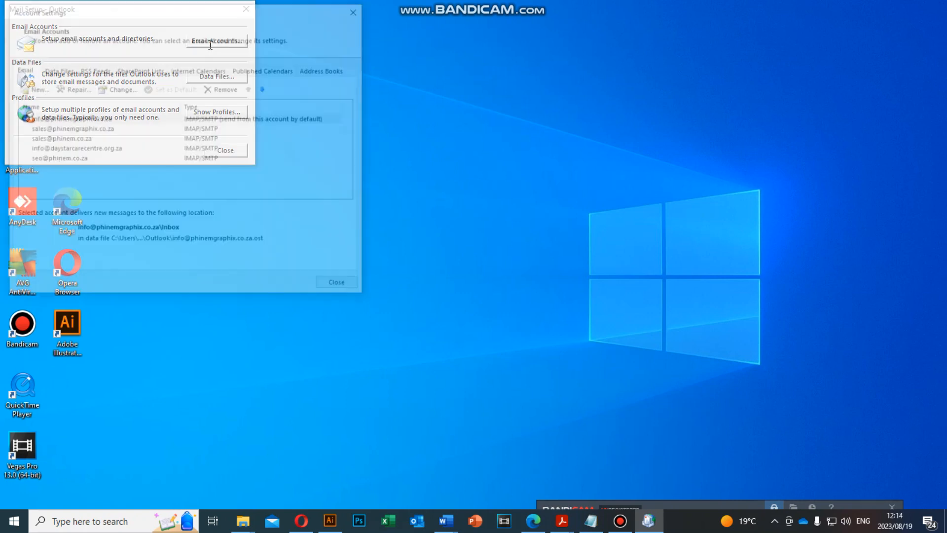
pyautogui.click(217, 150)
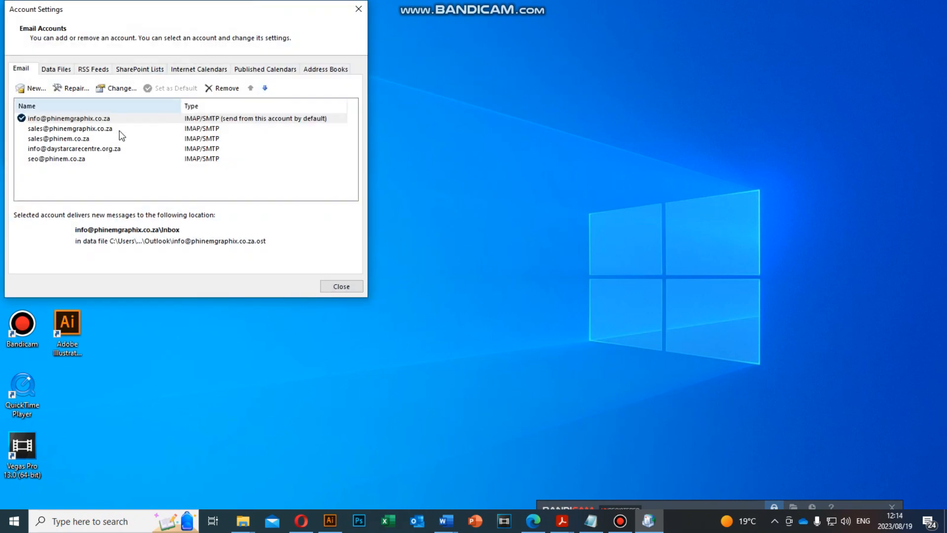
pyautogui.moveTo(167, 155)
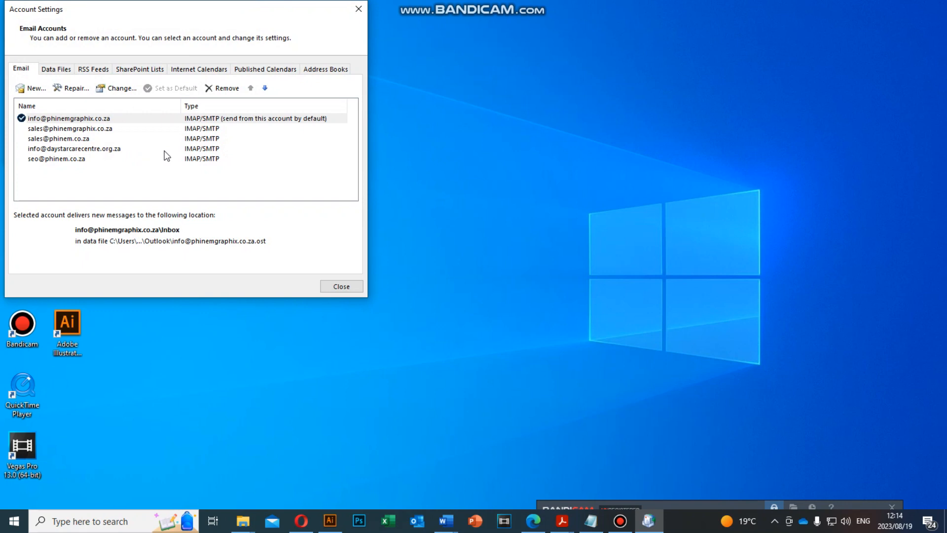
pyautogui.moveTo(44, 105)
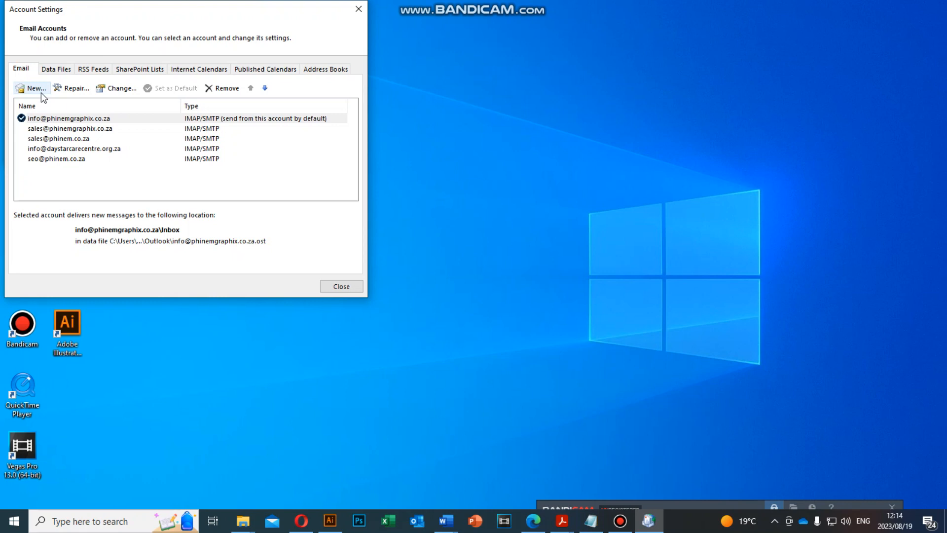
pyautogui.moveTo(44, 95)
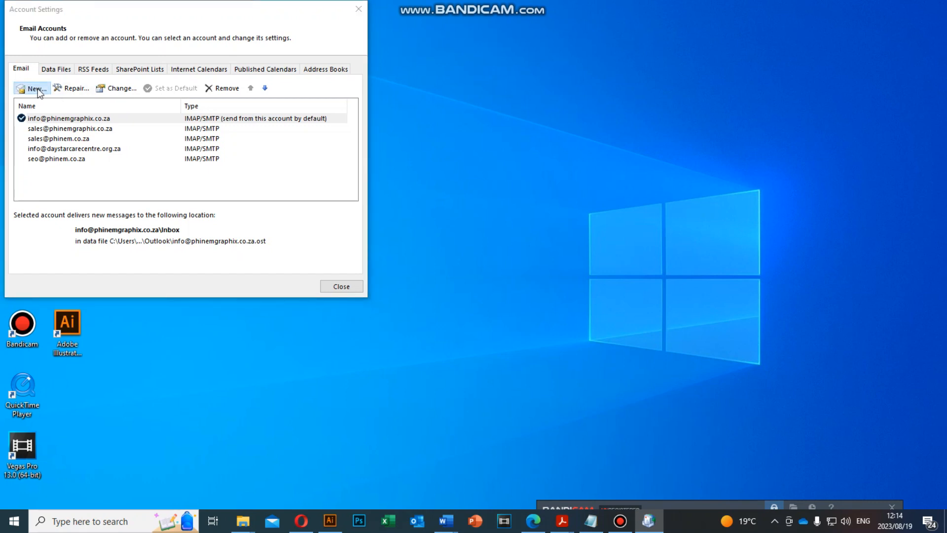
# Start a new account and set its display name to Trend Store
pyautogui.click(31, 89)
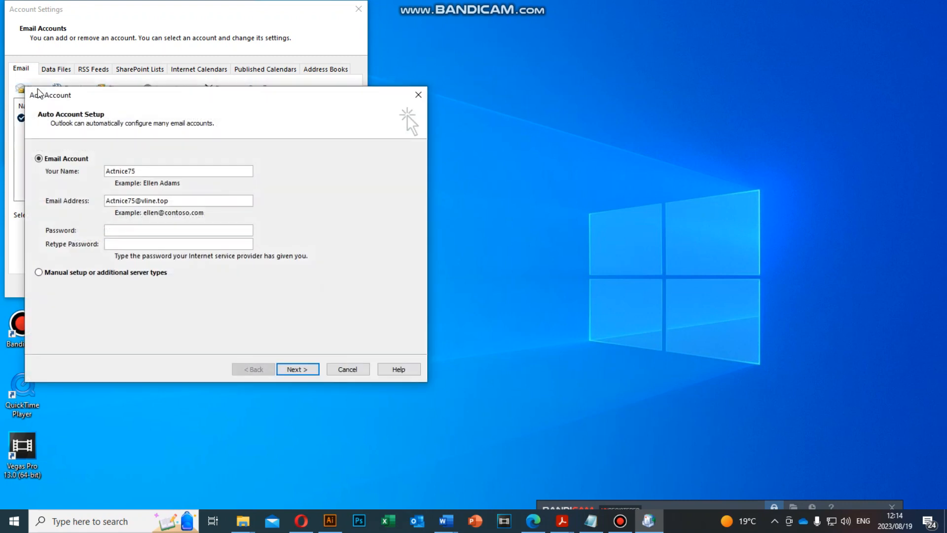
pyautogui.moveTo(176, 210)
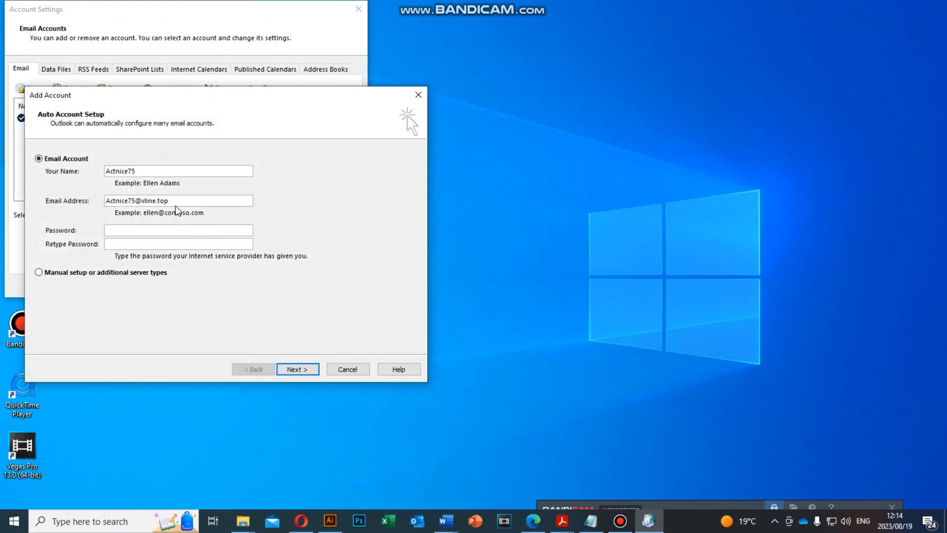
pyautogui.doubleClick(120, 171)
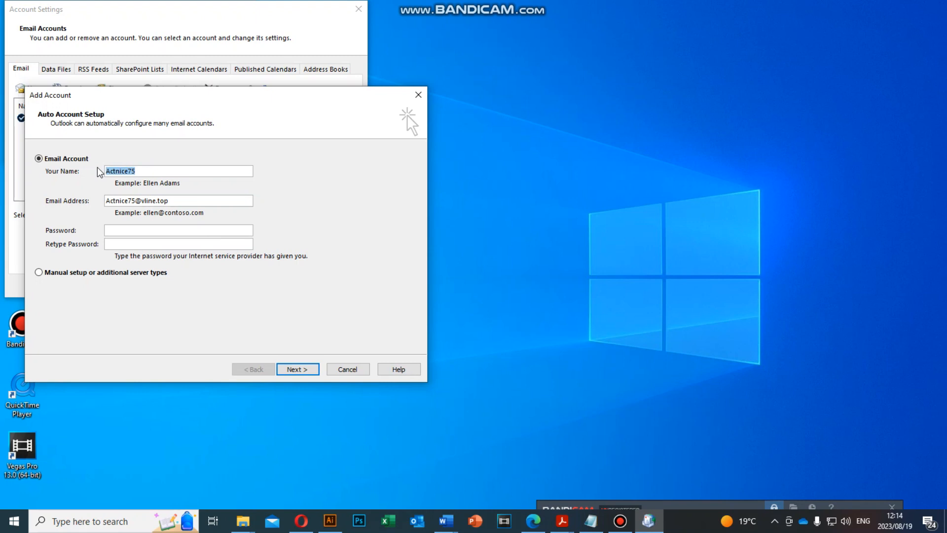
pyautogui.write('Trend')
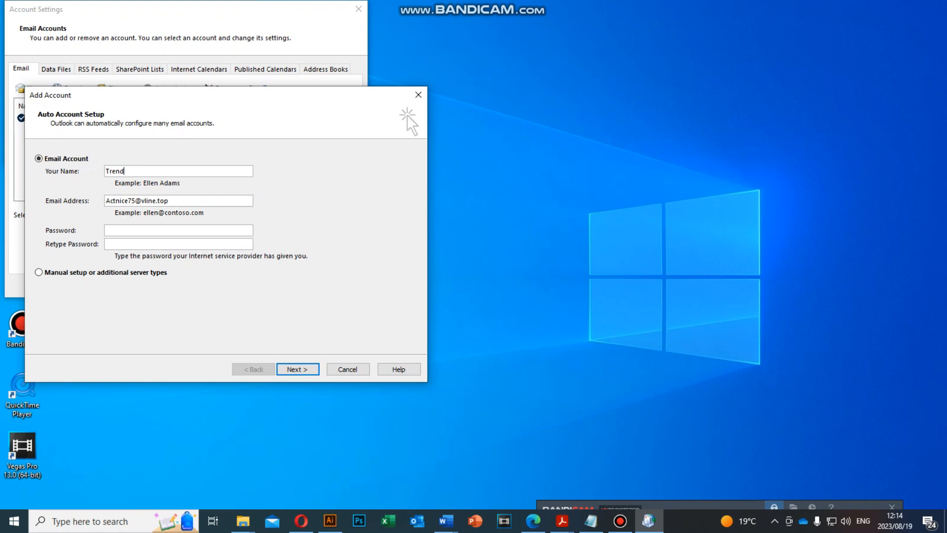
pyautogui.write('Store')
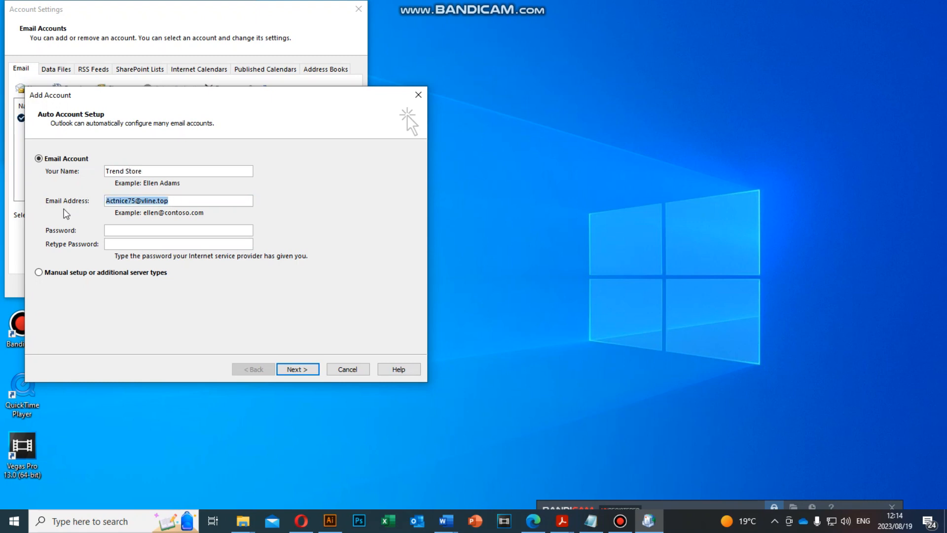
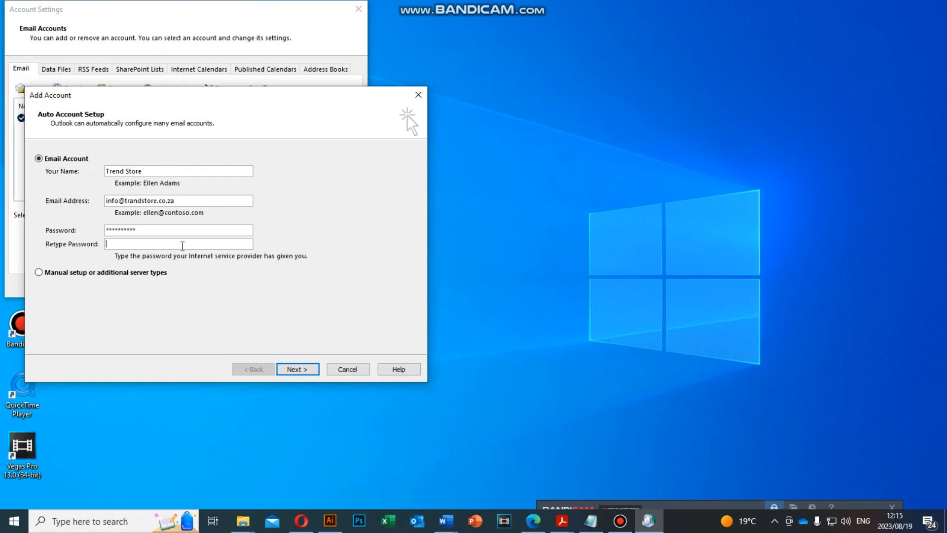
pyautogui.write('**')
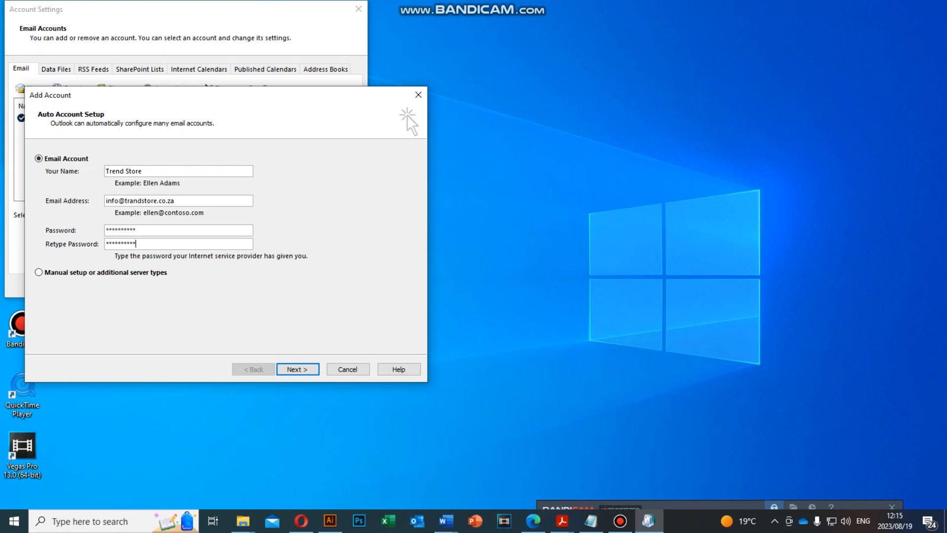
pyautogui.click(297, 369)
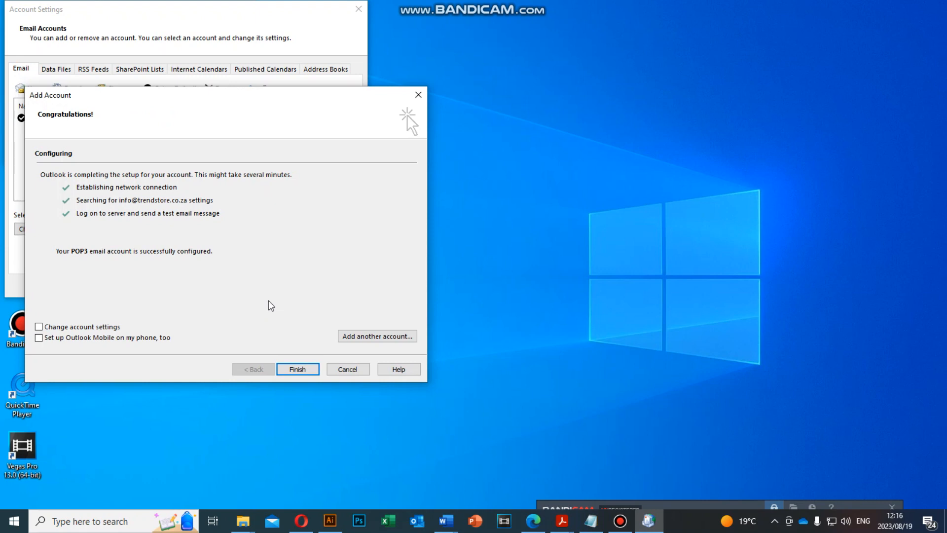
pyautogui.moveTo(273, 303)
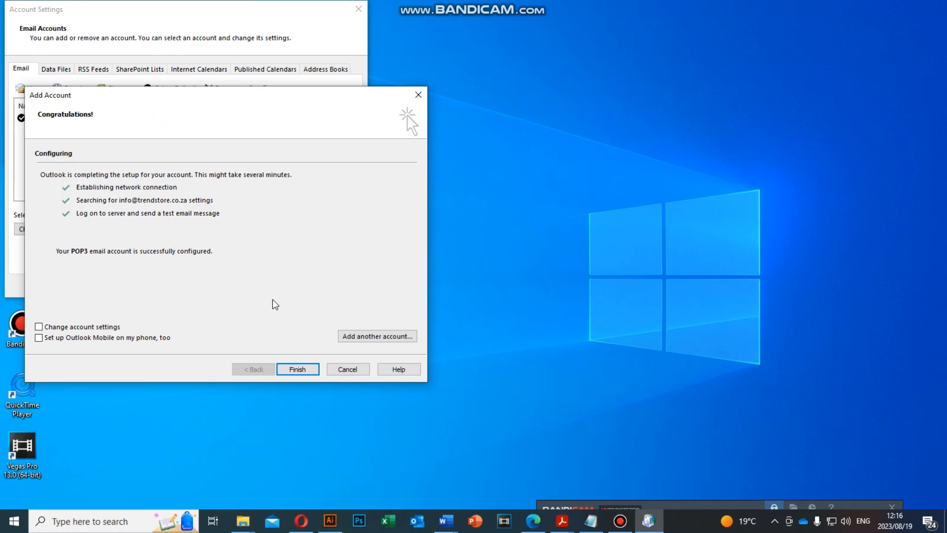
pyautogui.moveTo(307, 365)
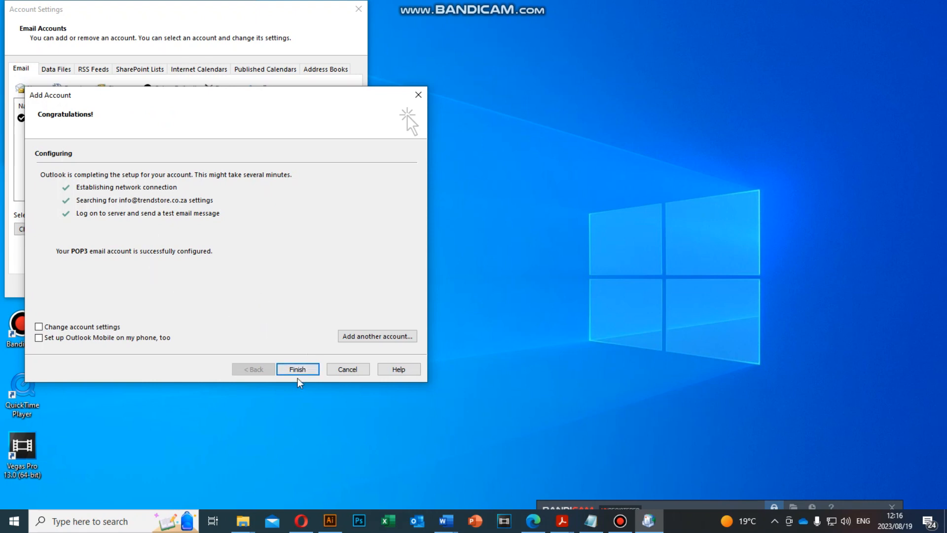
# Finish the wizard with the POP/SMTP account listed and close Account Settings and Mail Setup
pyautogui.click(298, 369)
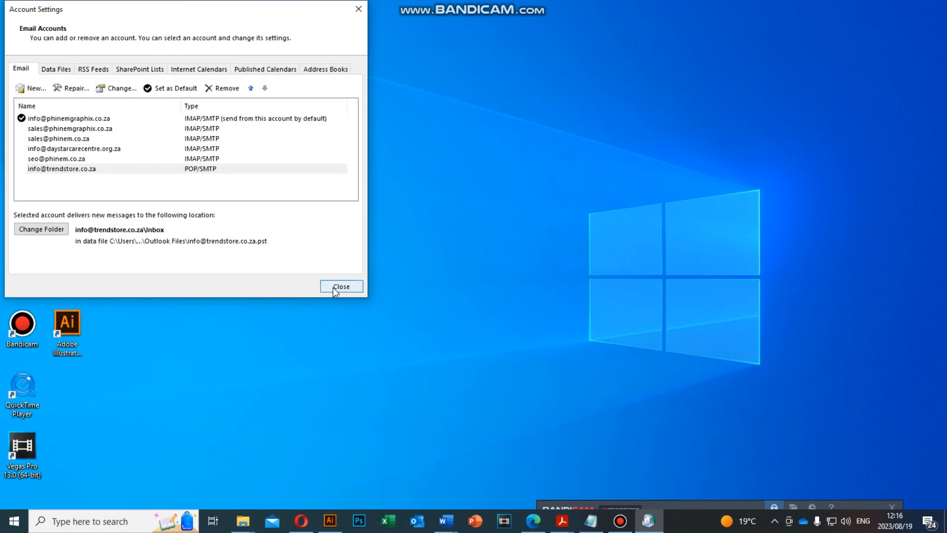
pyautogui.click(341, 286)
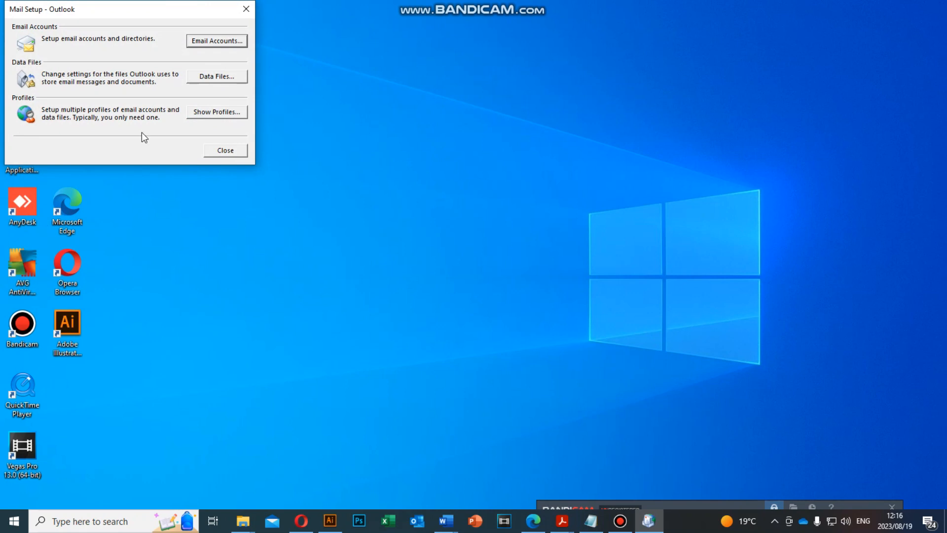
pyautogui.click(224, 150)
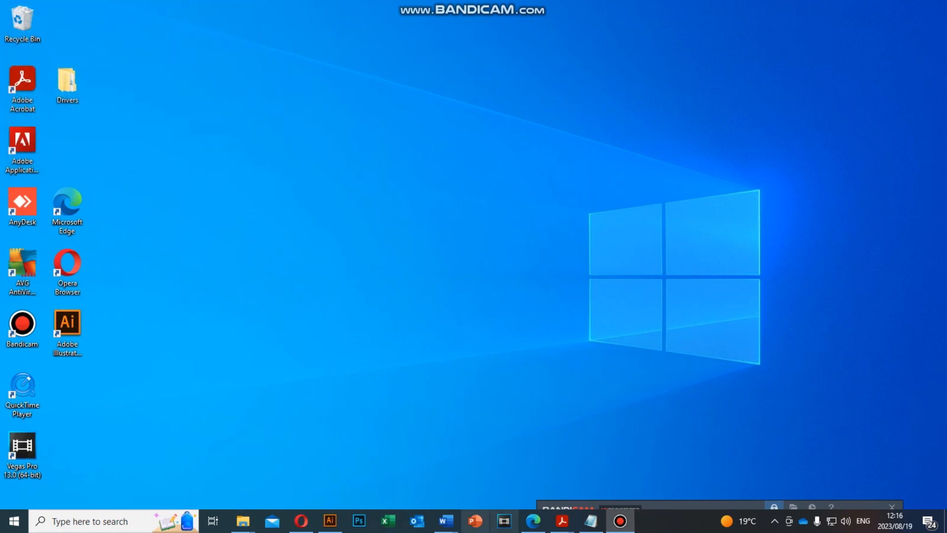
# Launch Outlook from the taskbar to show the inbox
pyautogui.click(414, 519)
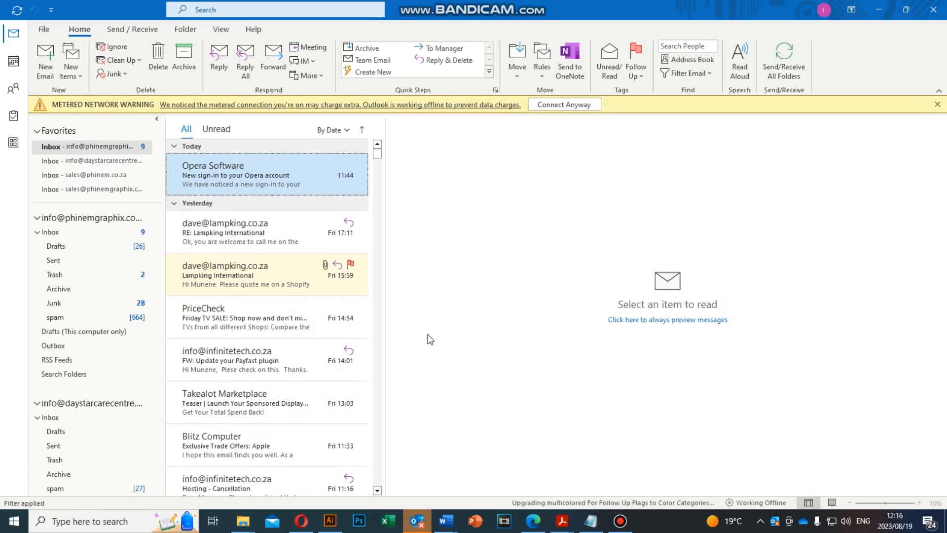
pyautogui.moveTo(588, 112)
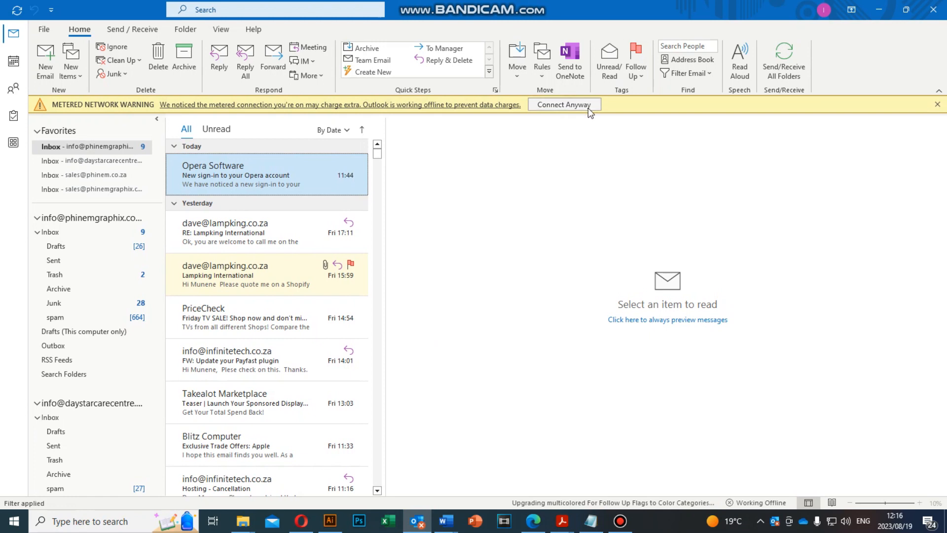